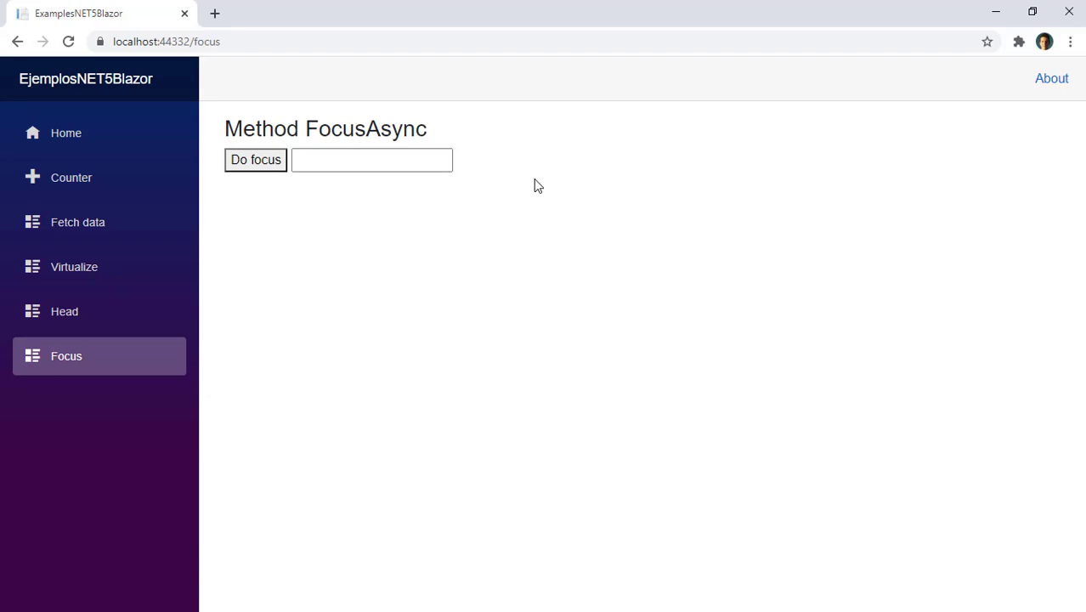
- Highlight FocusAsync in the heading, then use Do focus twice to focus the text box
{"action": "double_click", "coordinate": [365, 128]}
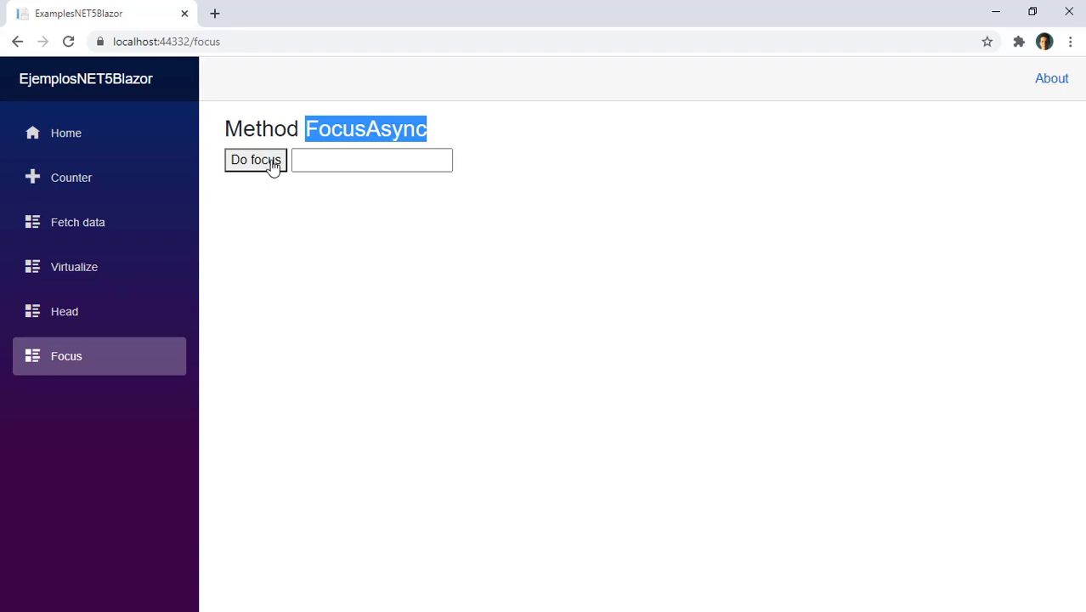
{"action": "left_click", "coordinate": [255, 160]}
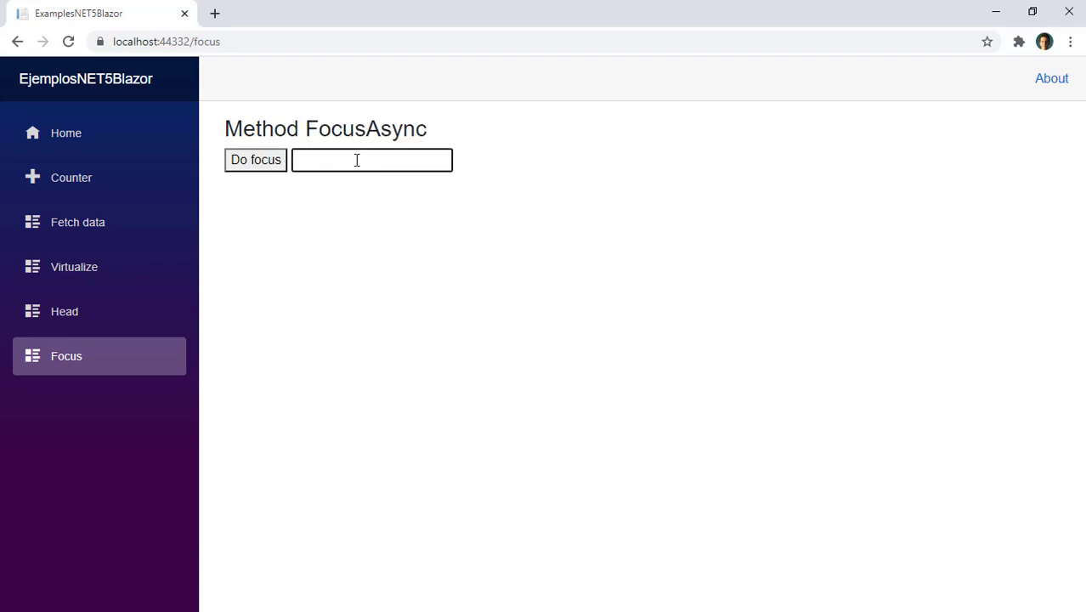
{"action": "left_click", "coordinate": [256, 159]}
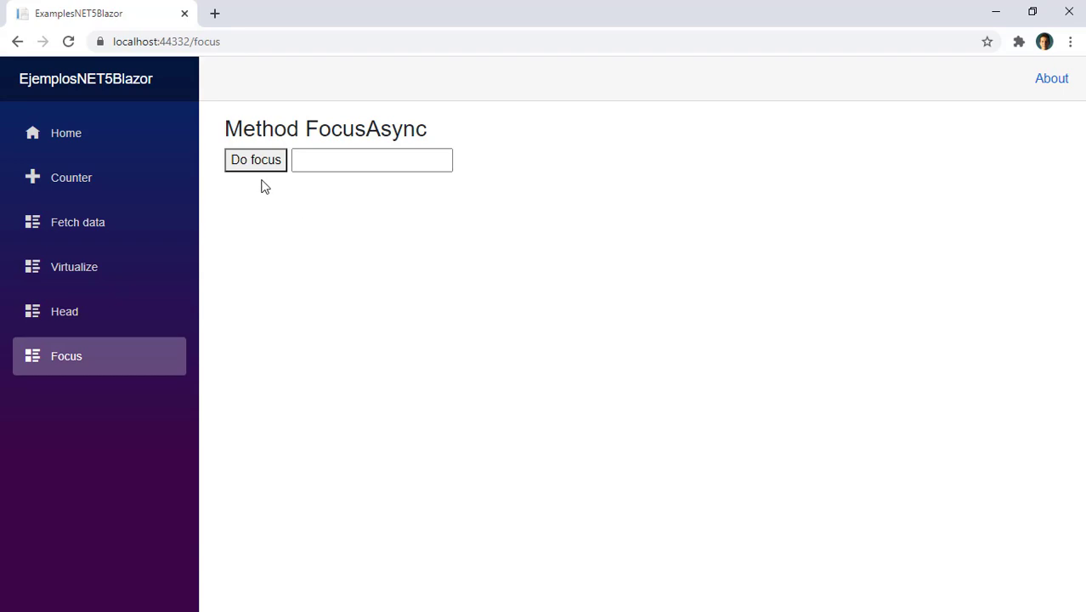
{"action": "mouse_move", "coordinate": [256, 166]}
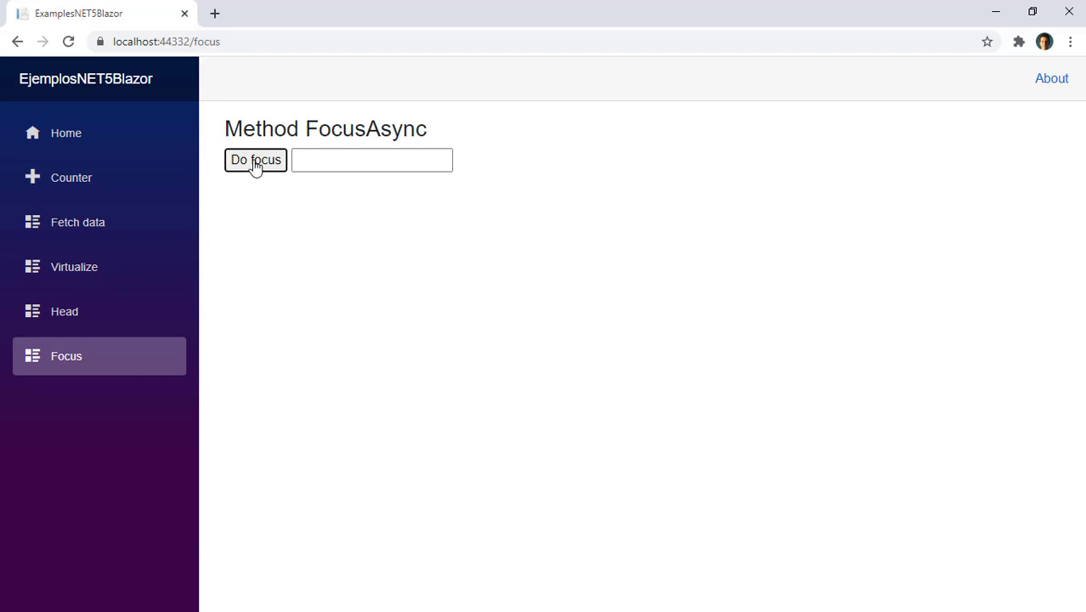
{"action": "left_click", "coordinate": [255, 160]}
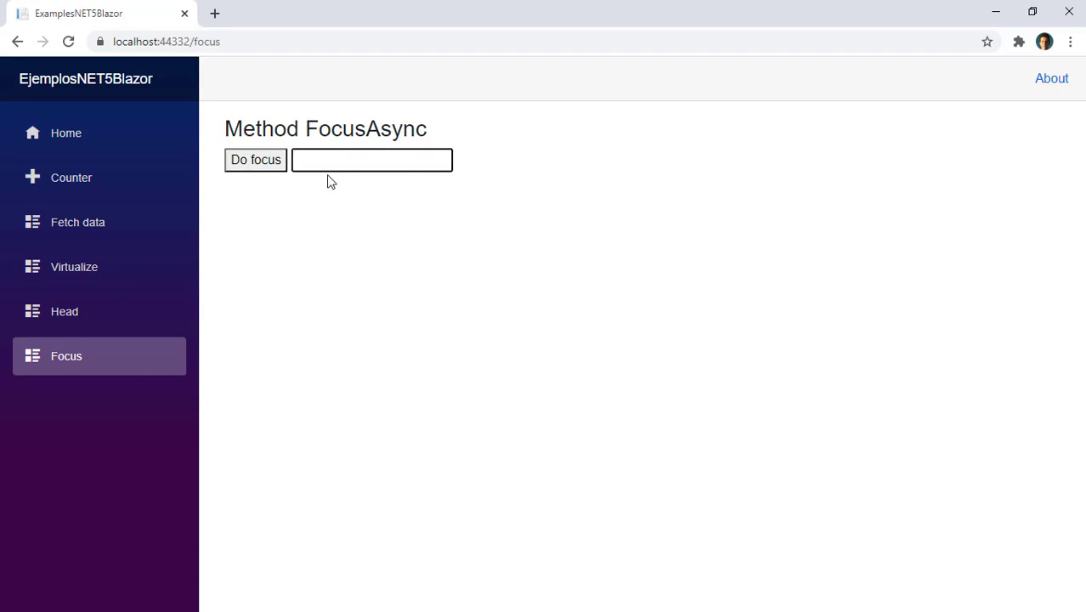
{"action": "type", "text": "felip"}
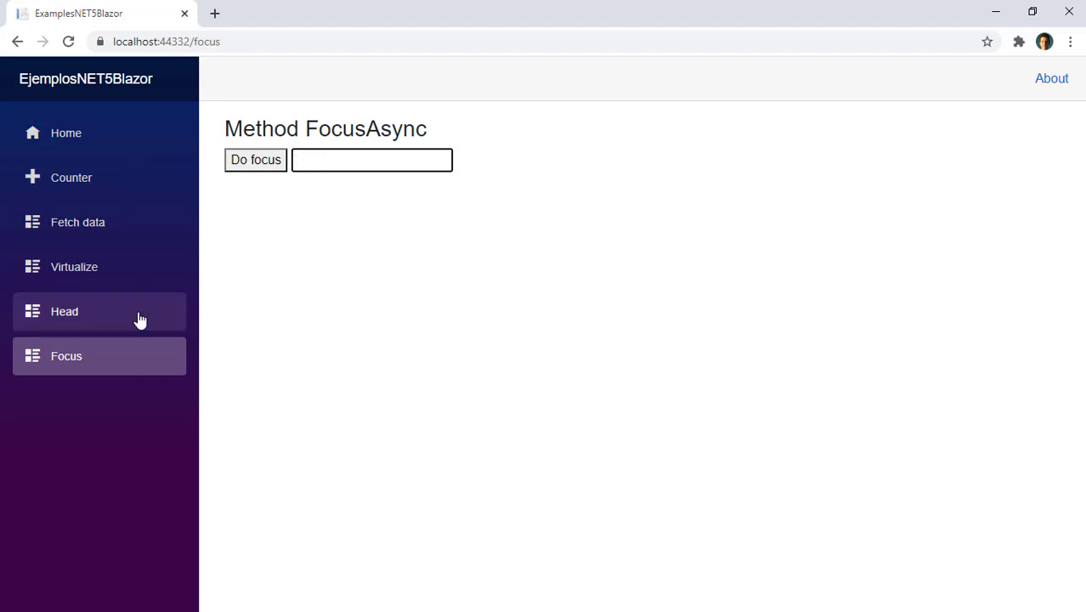
- Leave for the Head page and return to Focus, where the text box is auto-focused
{"action": "left_click", "coordinate": [65, 311]}
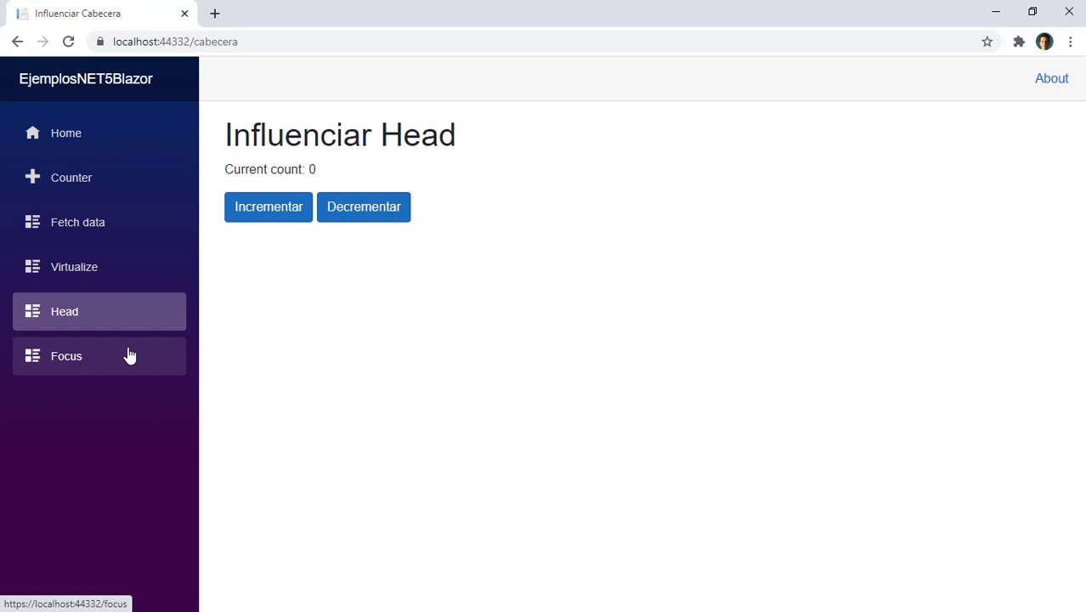
{"action": "left_click", "coordinate": [66, 355]}
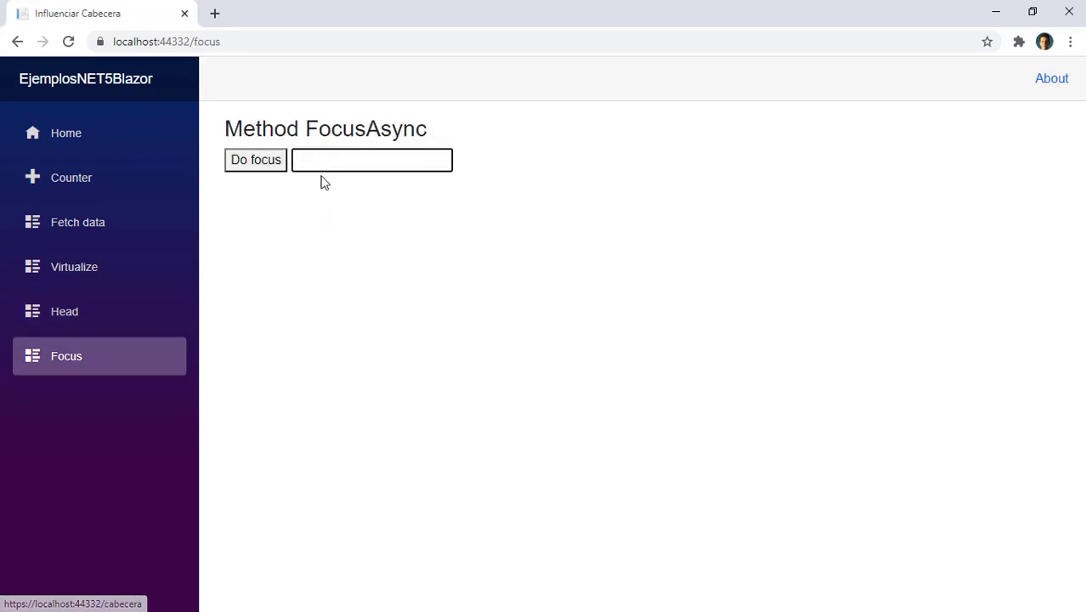
{"action": "mouse_move", "coordinate": [330, 188]}
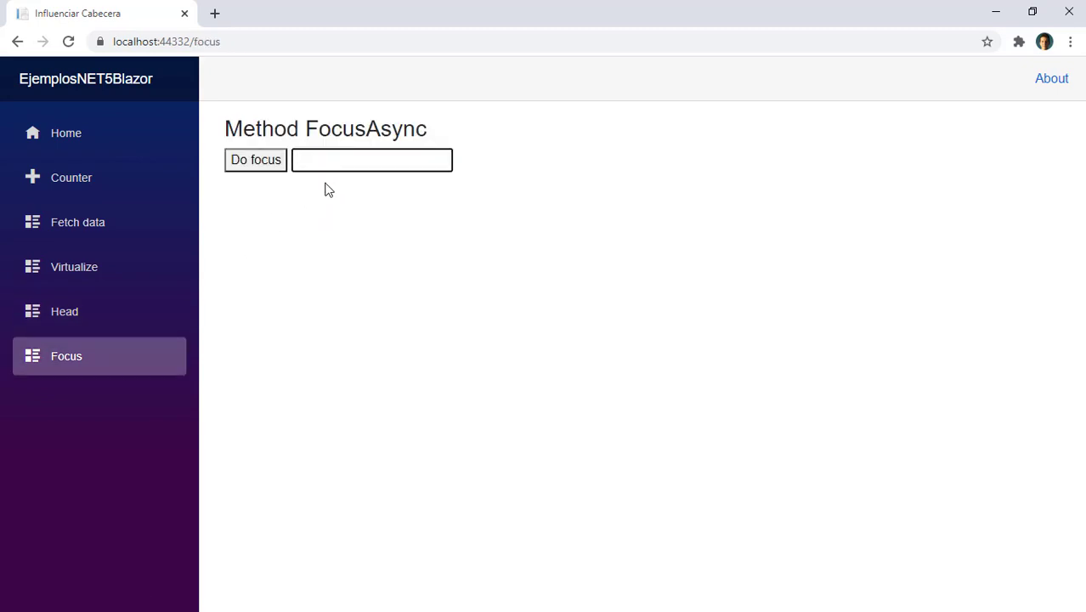
{"action": "left_click", "coordinate": [256, 160]}
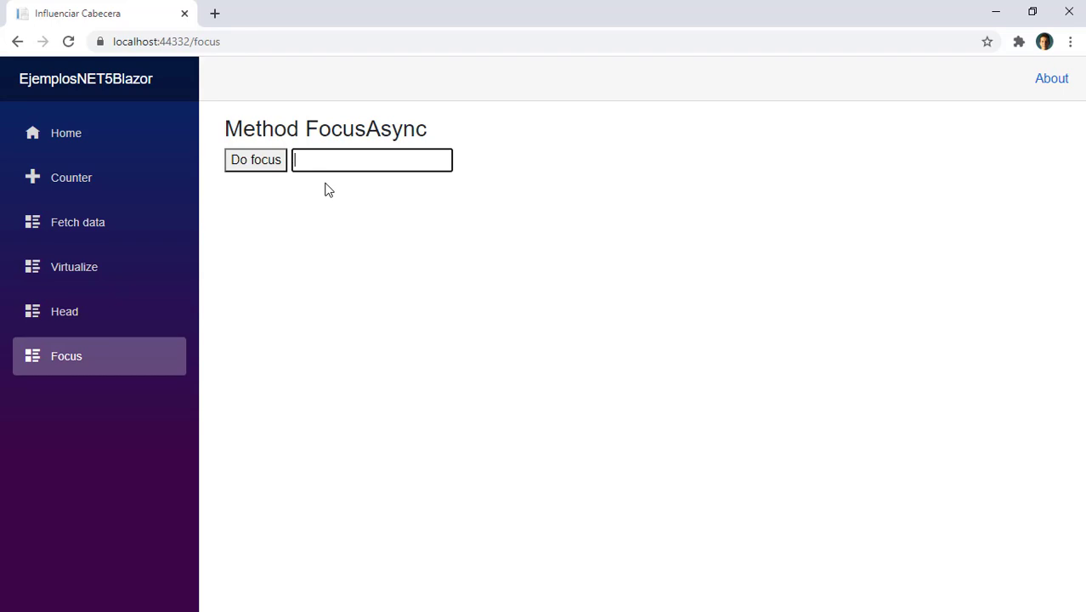
{"action": "left_click", "coordinate": [255, 160]}
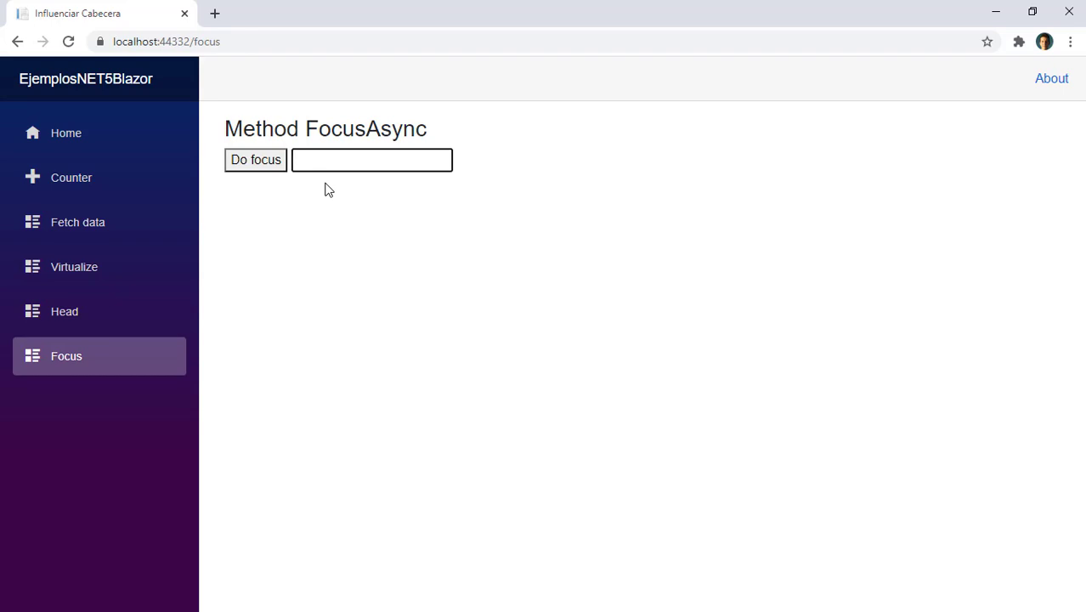
{"action": "left_click", "coordinate": [256, 160]}
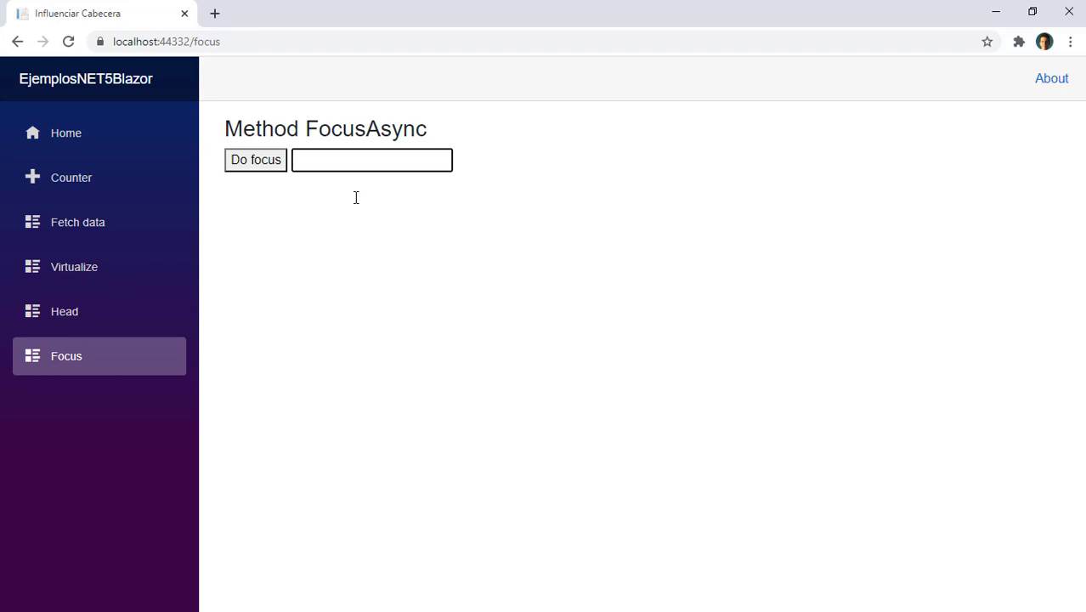
{"action": "left_click", "coordinate": [255, 159]}
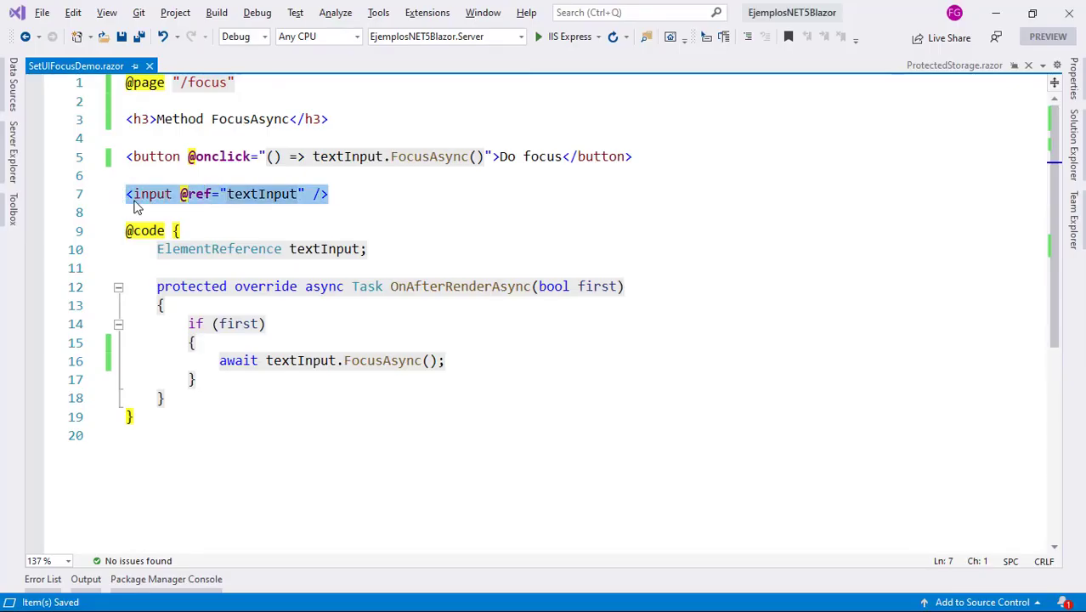
{"action": "mouse_move", "coordinate": [327, 248]}
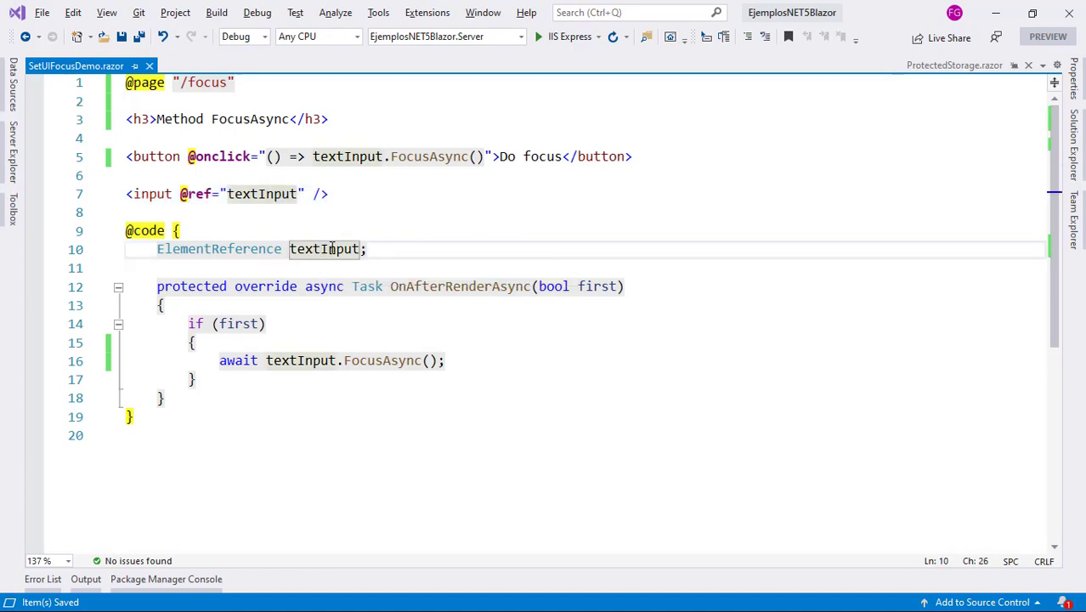
- Highlight the textInput reference, the textInput.FocusAsync() call, and OnAfterRenderAsync in SetUIFocusDemo.razor
{"action": "double_click", "coordinate": [324, 249]}
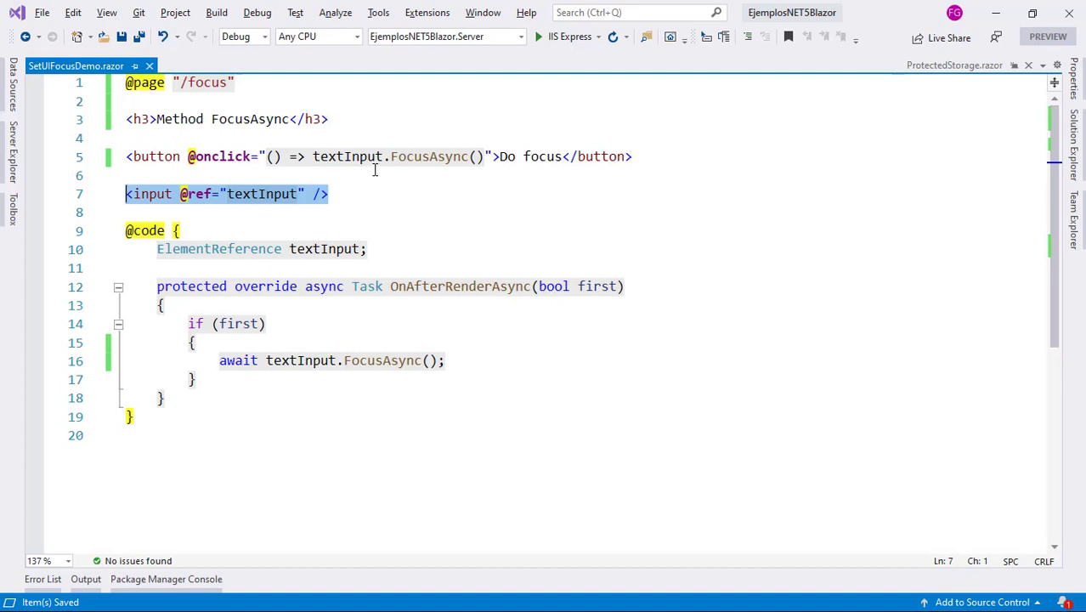
{"action": "double_click", "coordinate": [428, 157]}
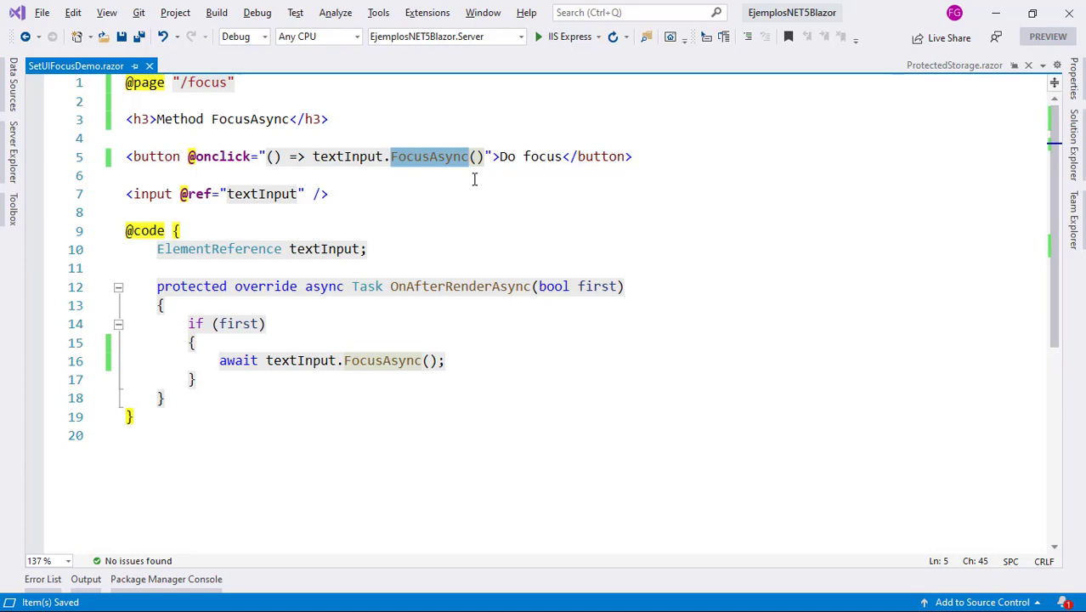
{"action": "left_click", "coordinate": [586, 156]}
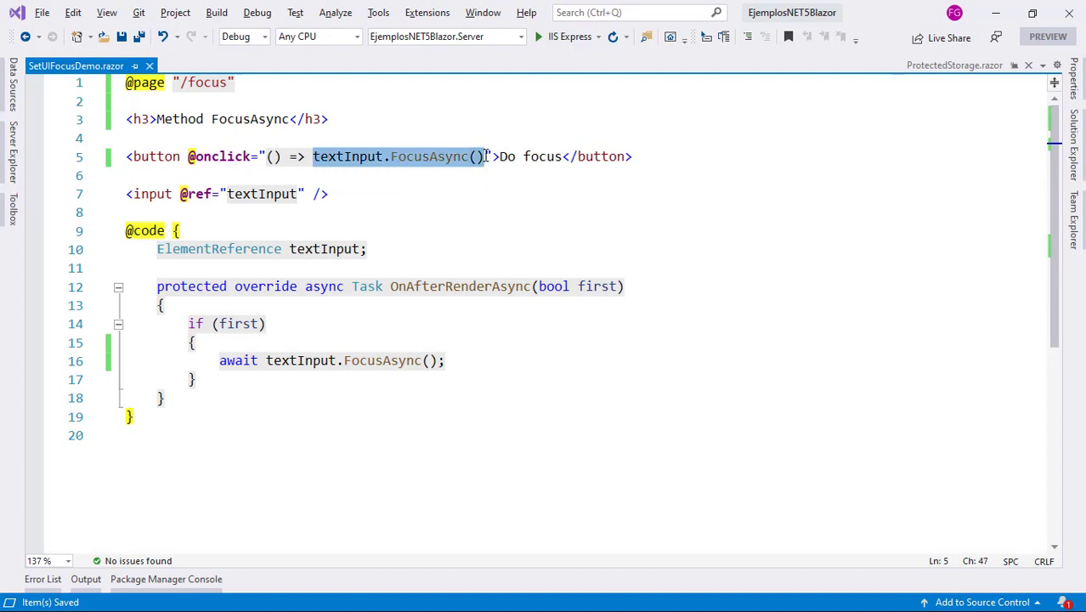
{"action": "double_click", "coordinate": [262, 194]}
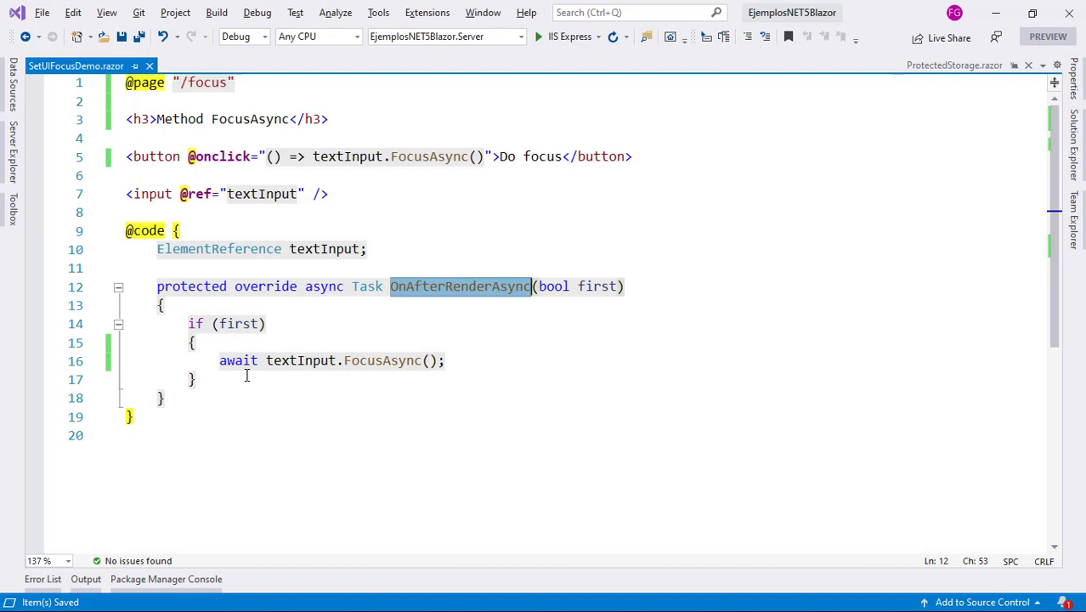
{"action": "left_click", "coordinate": [383, 361]}
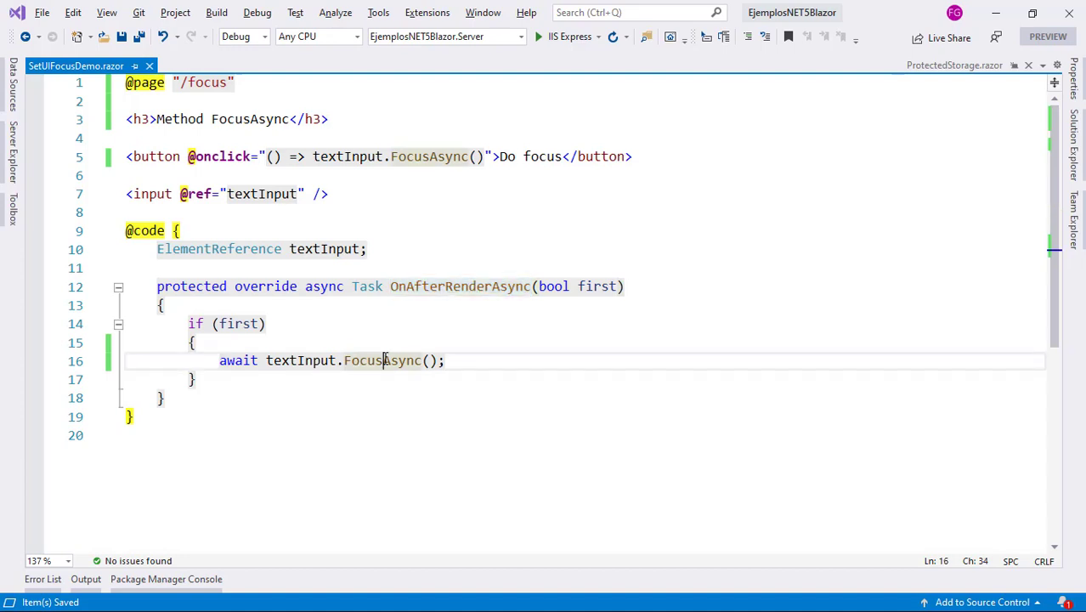
{"action": "left_click", "coordinate": [306, 361]}
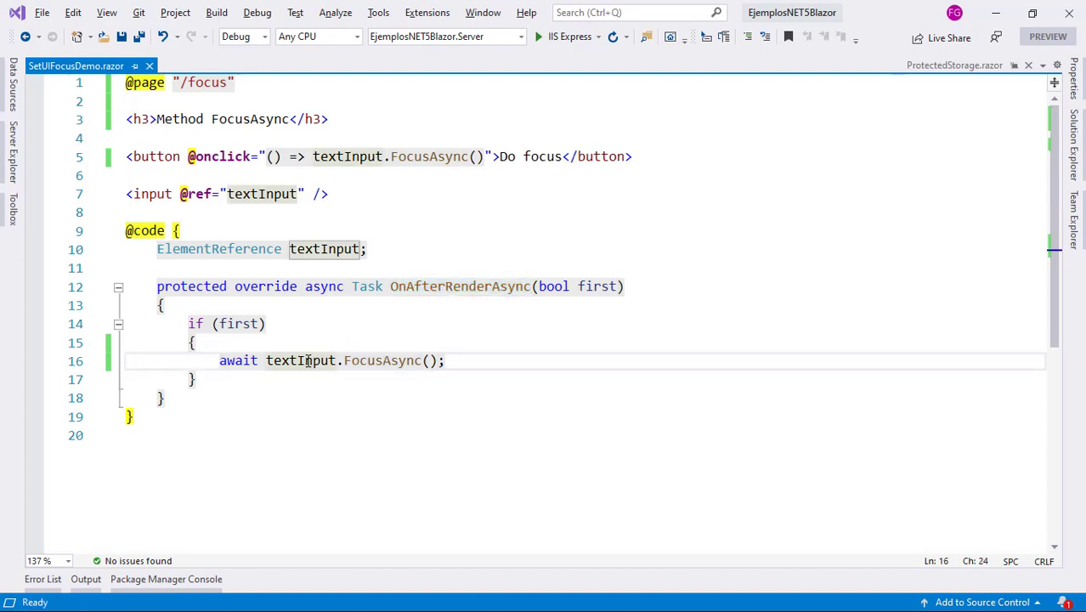
{"action": "mouse_move", "coordinate": [437, 304]}
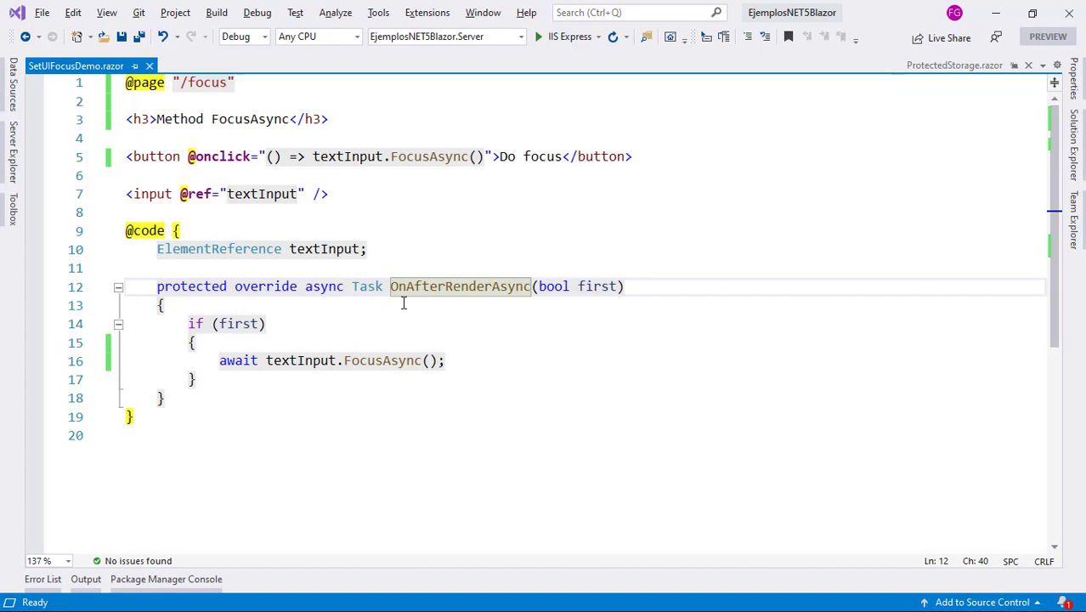
{"action": "mouse_move", "coordinate": [411, 307]}
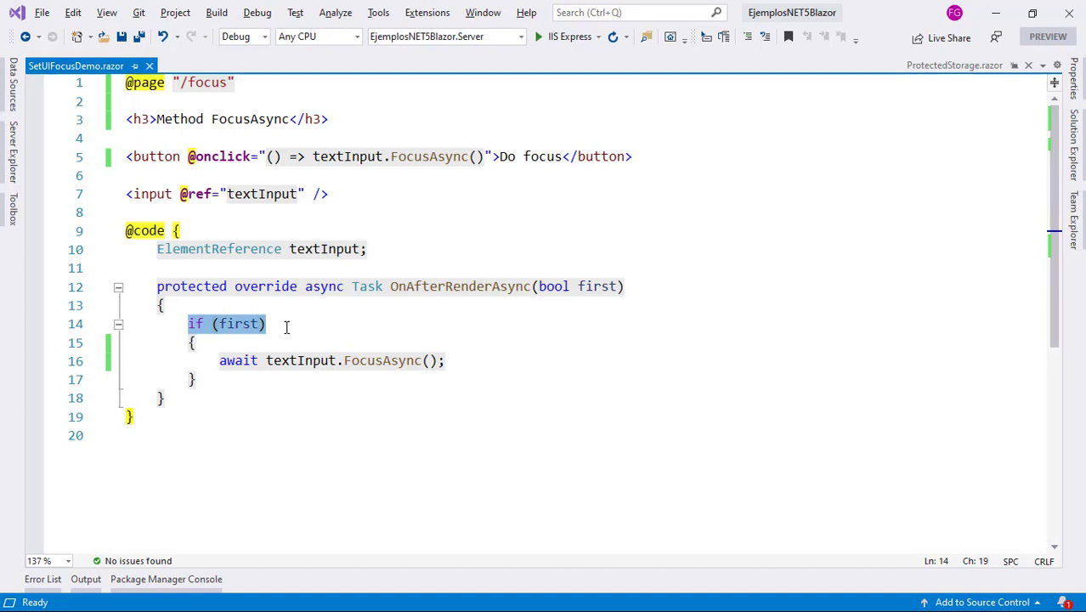
{"action": "left_click", "coordinate": [596, 286]}
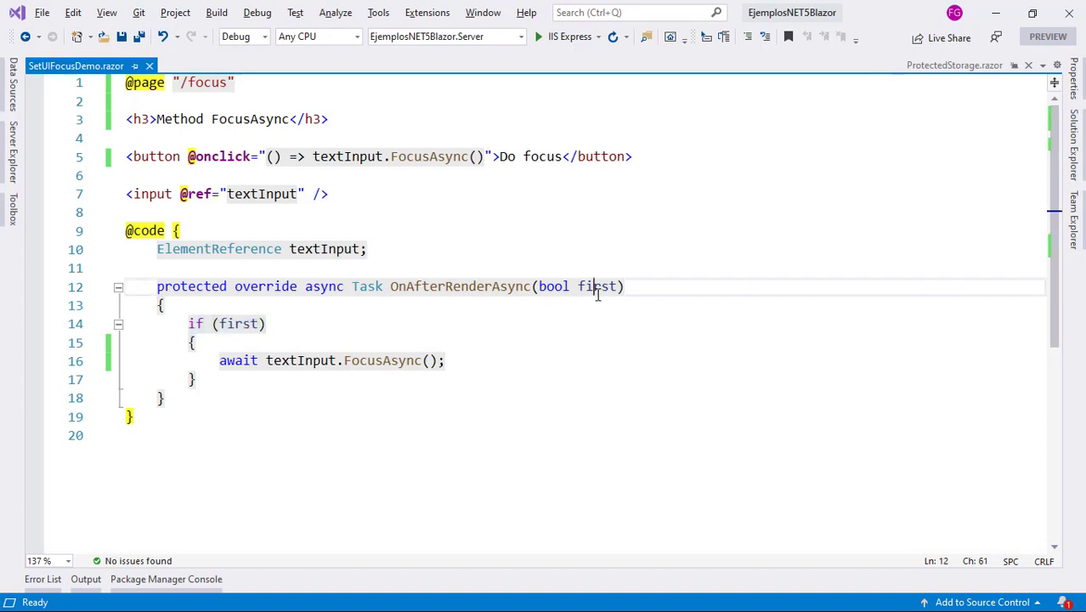
{"action": "mouse_move", "coordinate": [238, 324]}
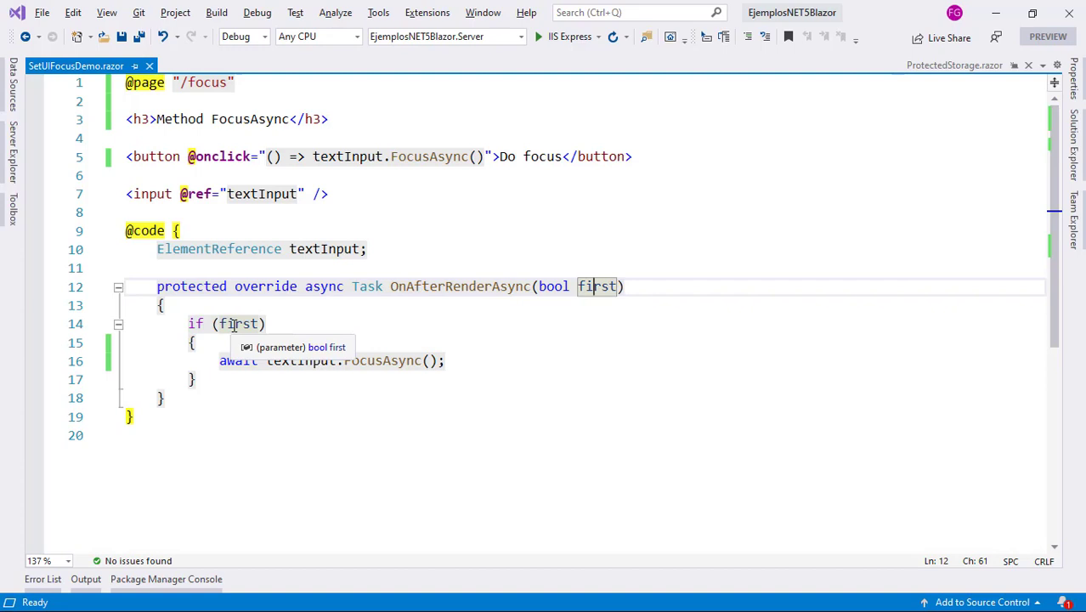
{"action": "left_click", "coordinate": [241, 324]}
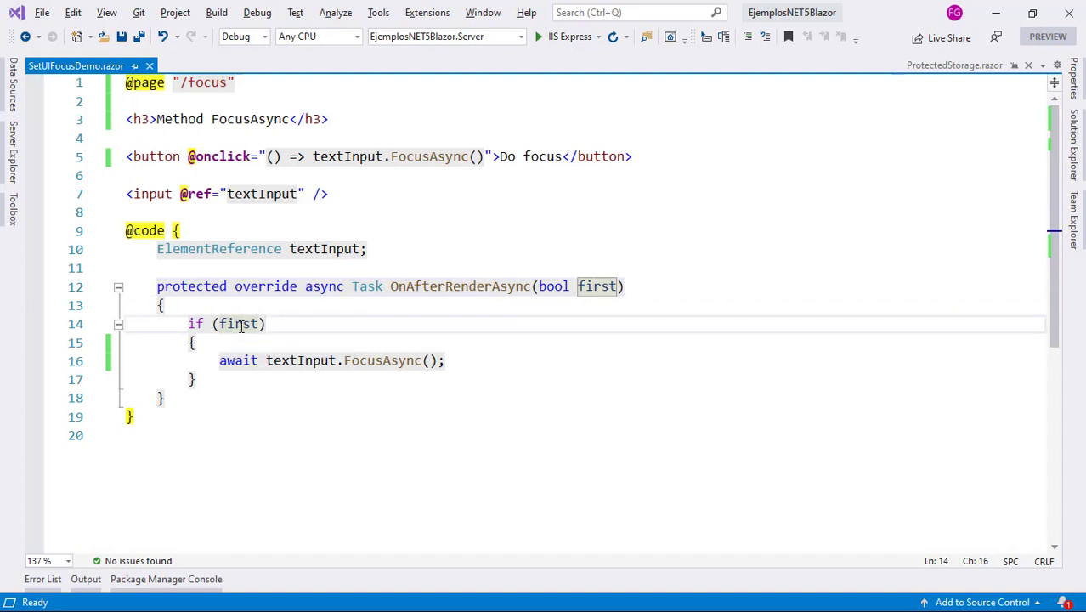